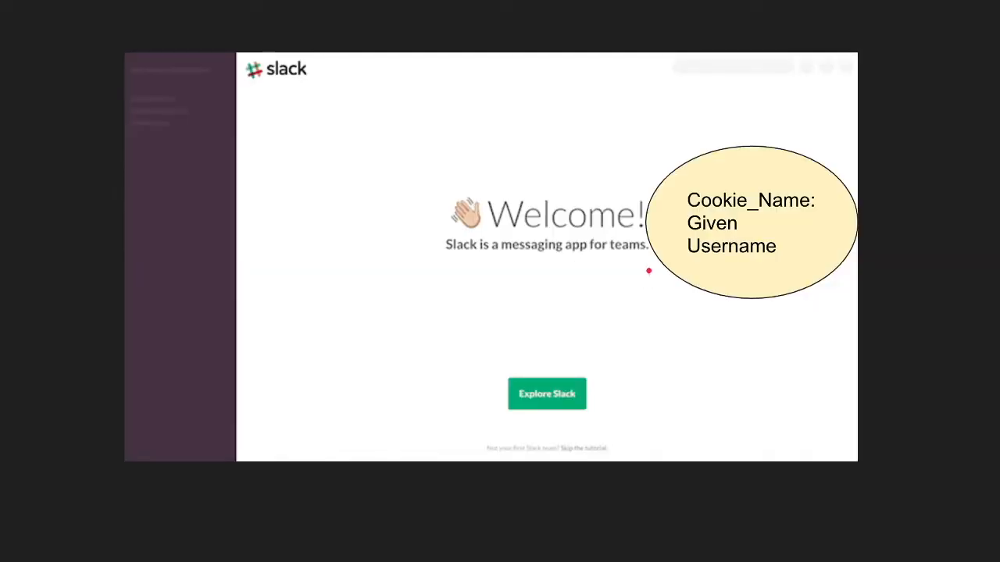
- Insert a blank line after the template.Must(index.html) line in login_user's check_user branch
drag(659, 159, 825, 226)
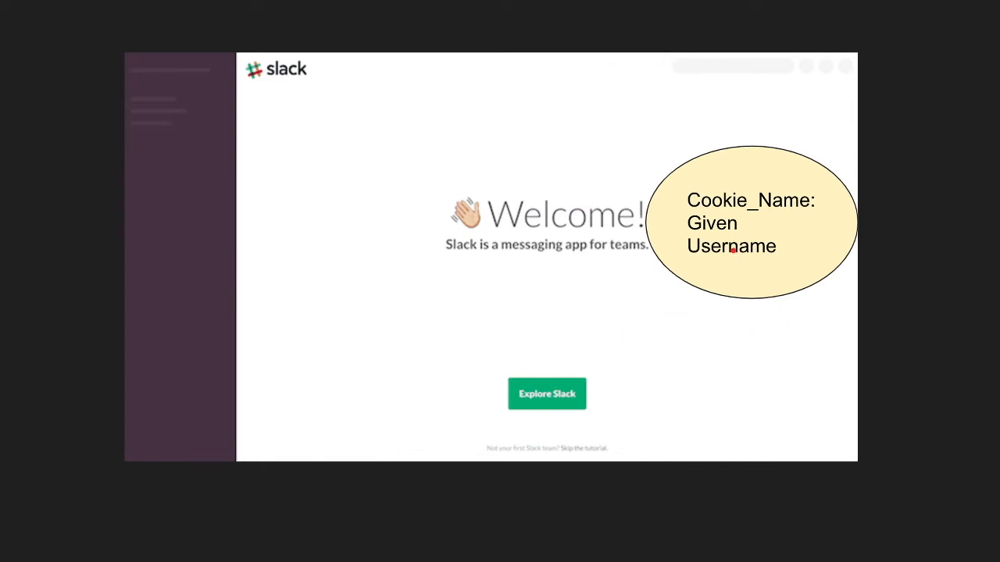
mouse_move(774, 281)
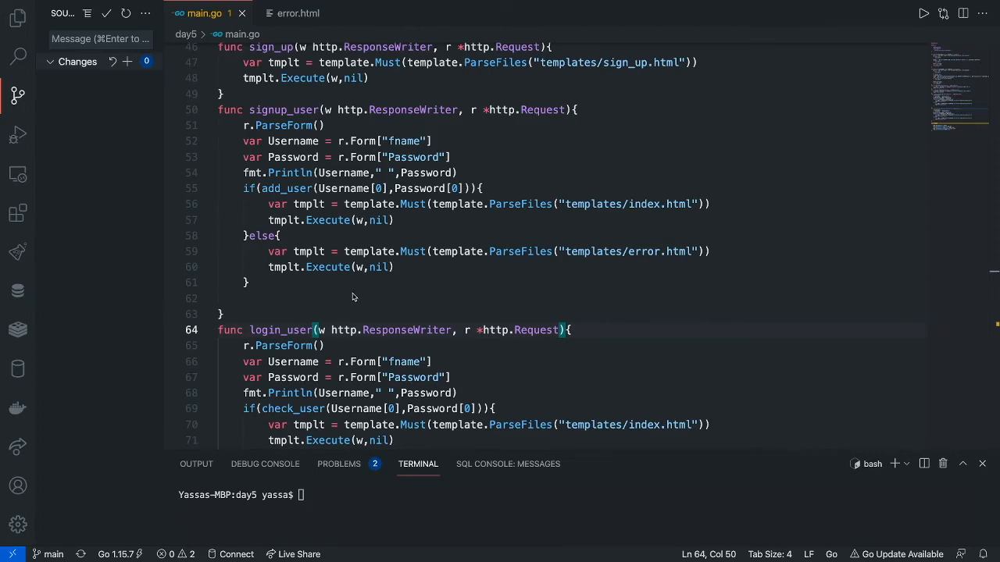
scroll(down, 3)
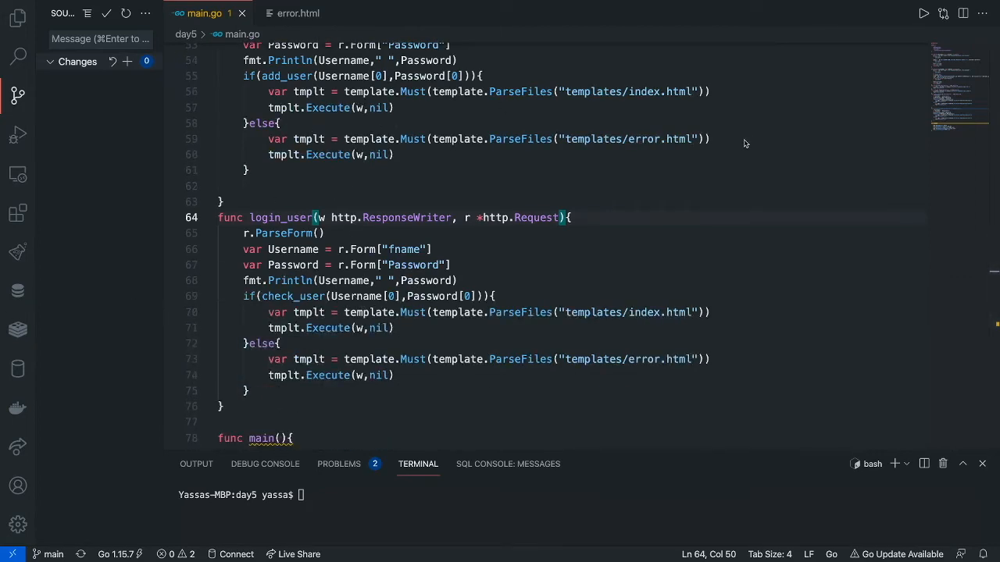
mouse_move(503, 259)
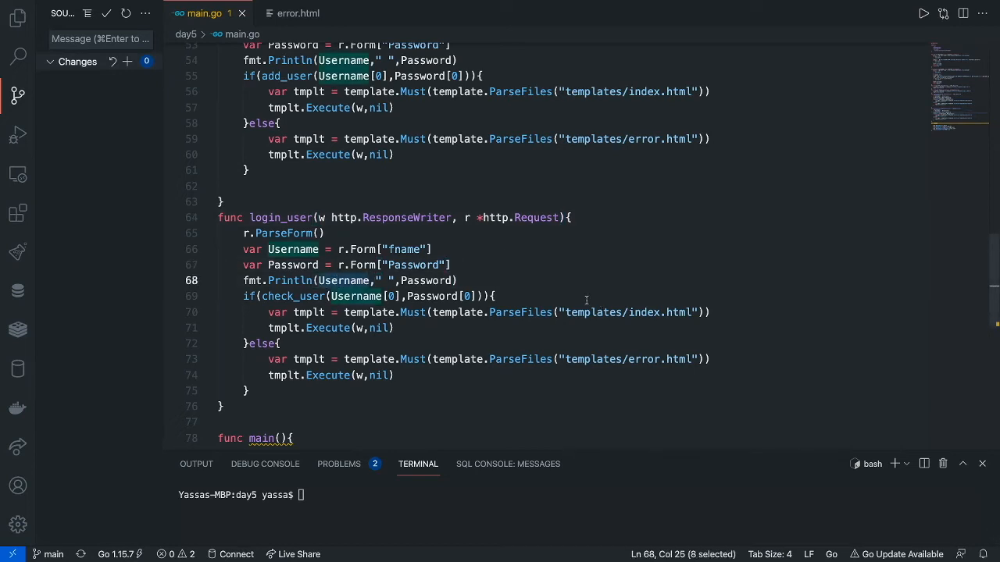
click(492, 297)
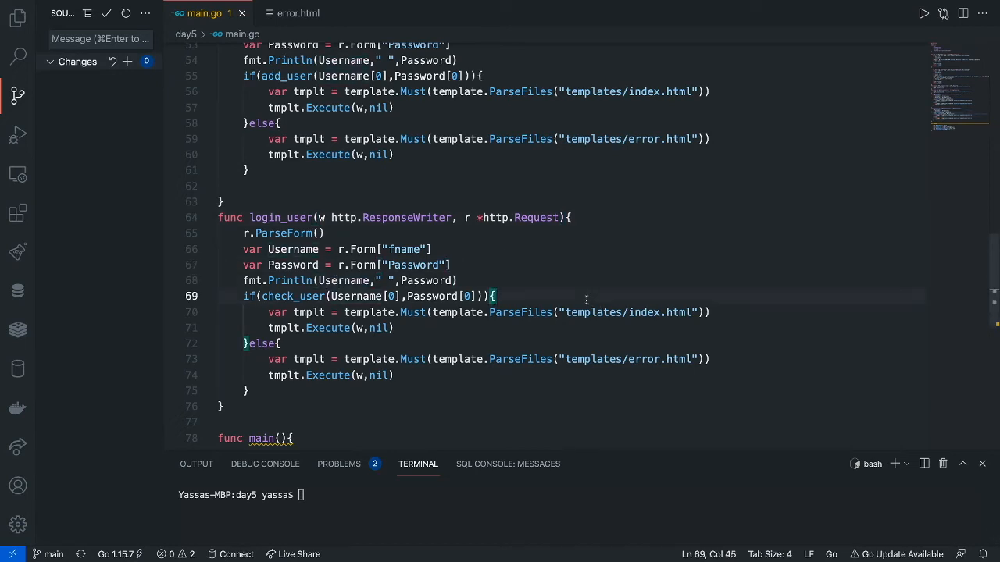
double_click(357, 297)
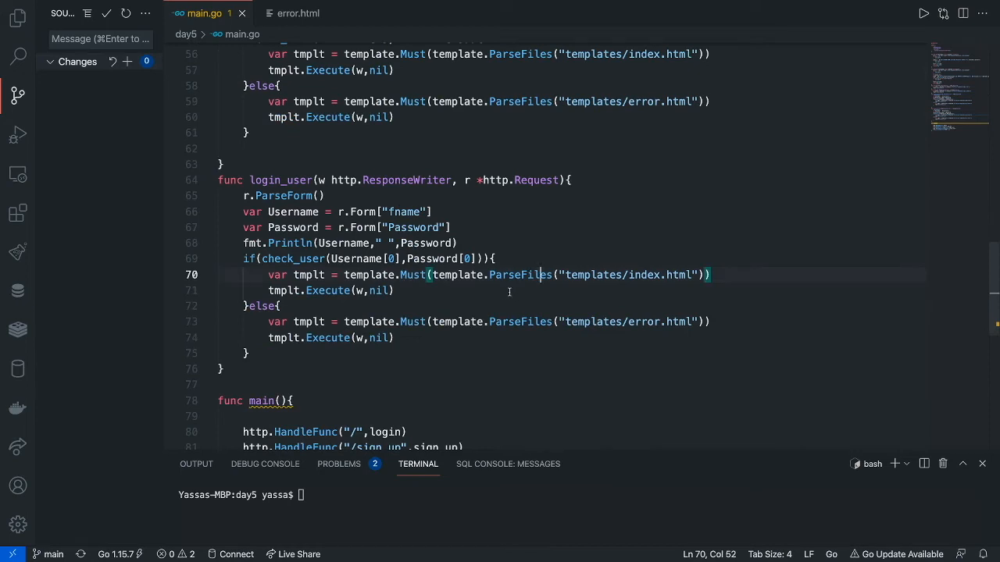
mouse_move(537, 253)
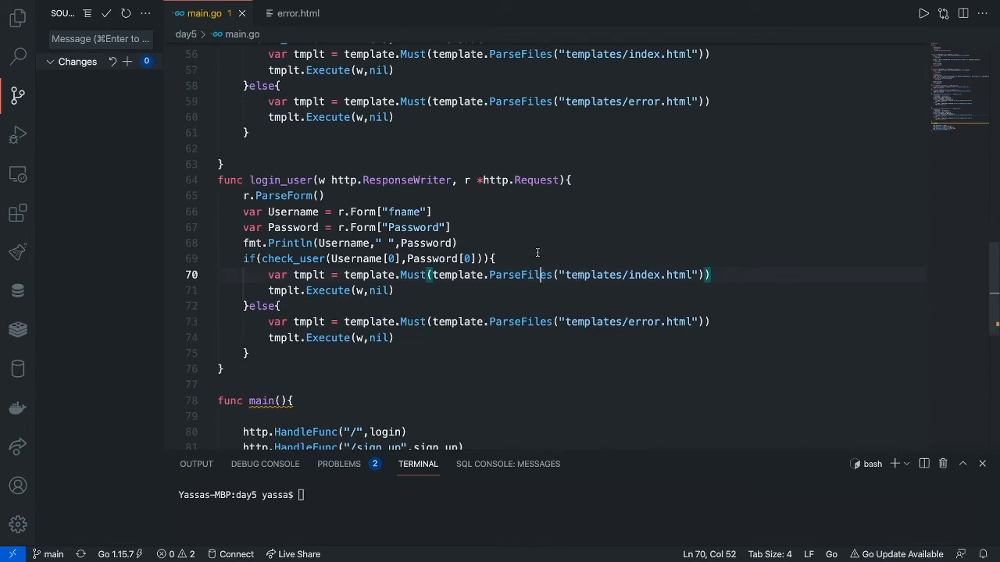
click(483, 259)
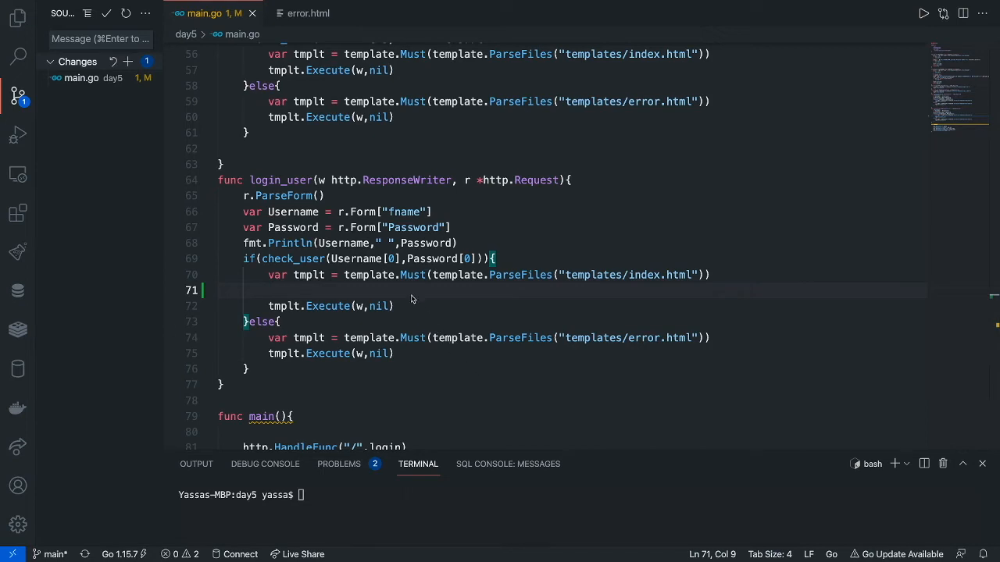
mouse_move(400, 315)
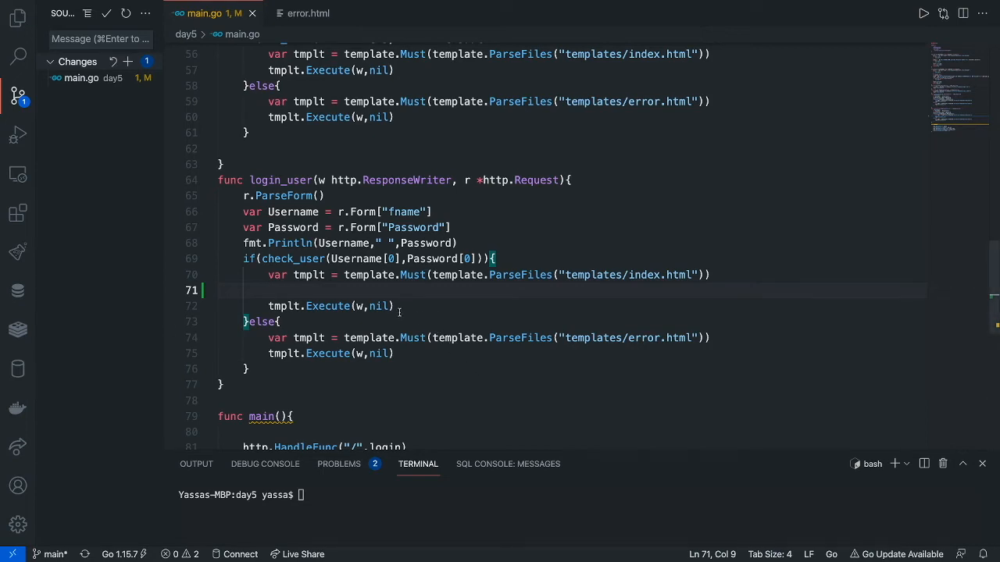
- Declare user := http.Cookie{ Name: "Username", Value: Username[0], } in the successful-login branch
text(user :=)
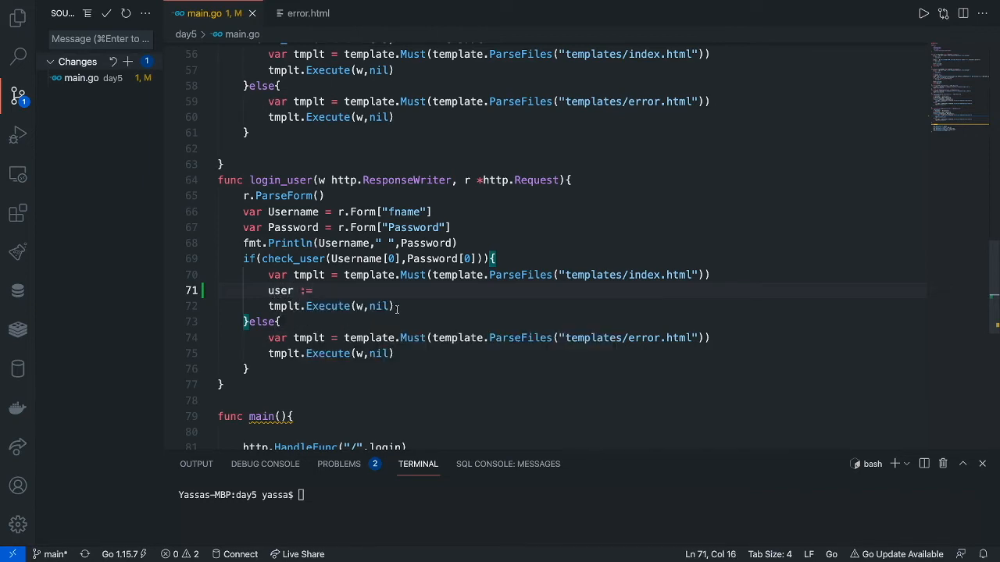
text(http)
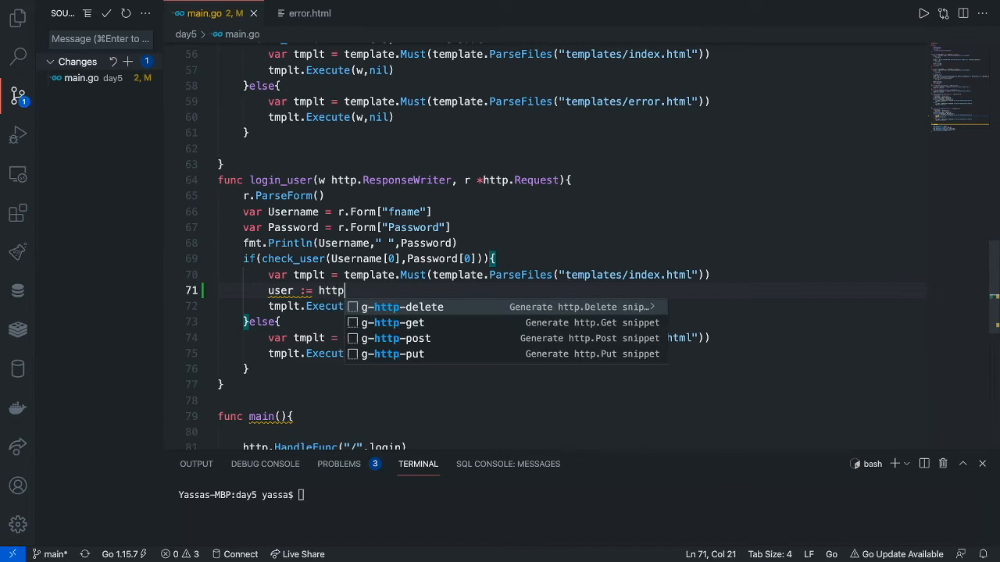
text(.Cookie{)
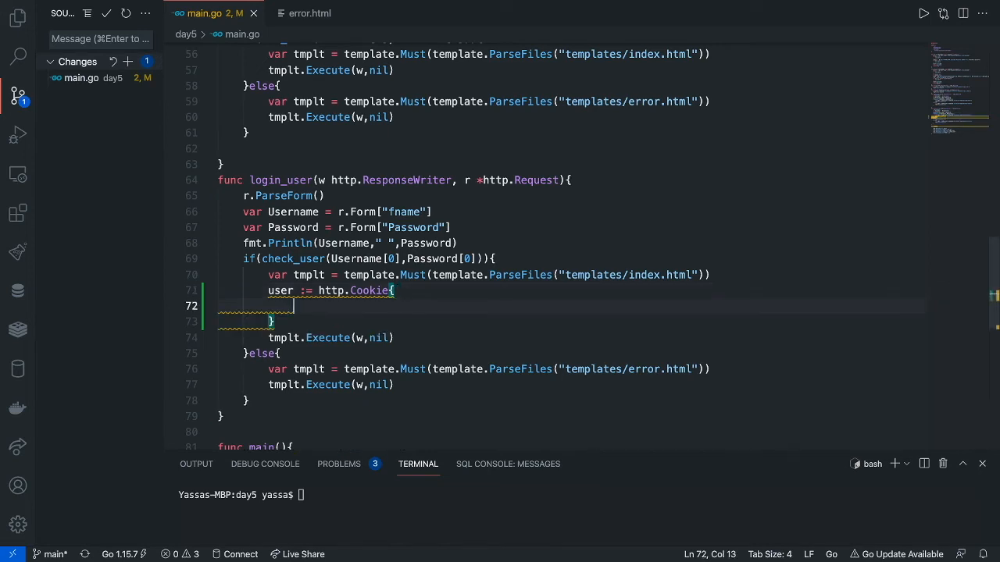
text(Name)
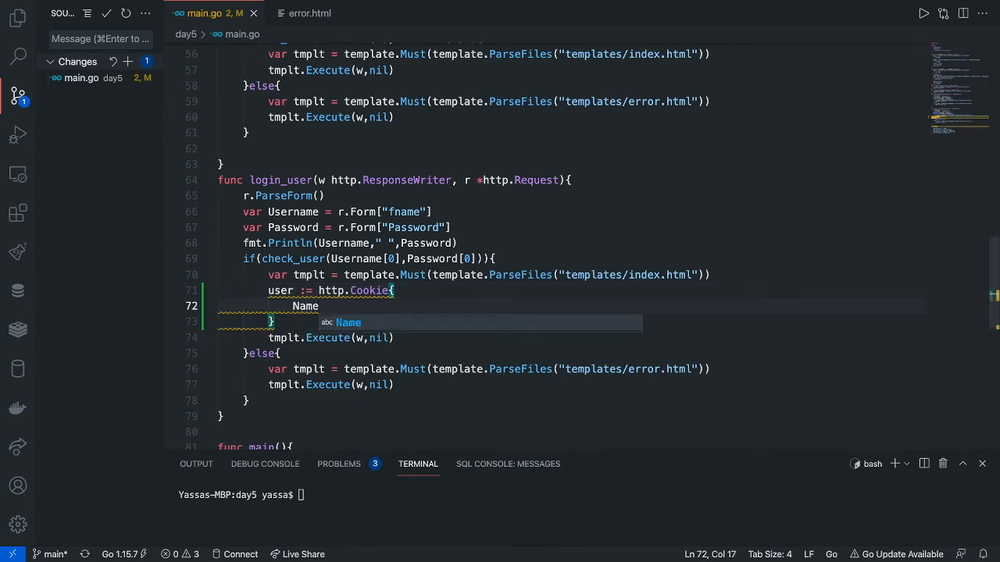
text(: "Us)
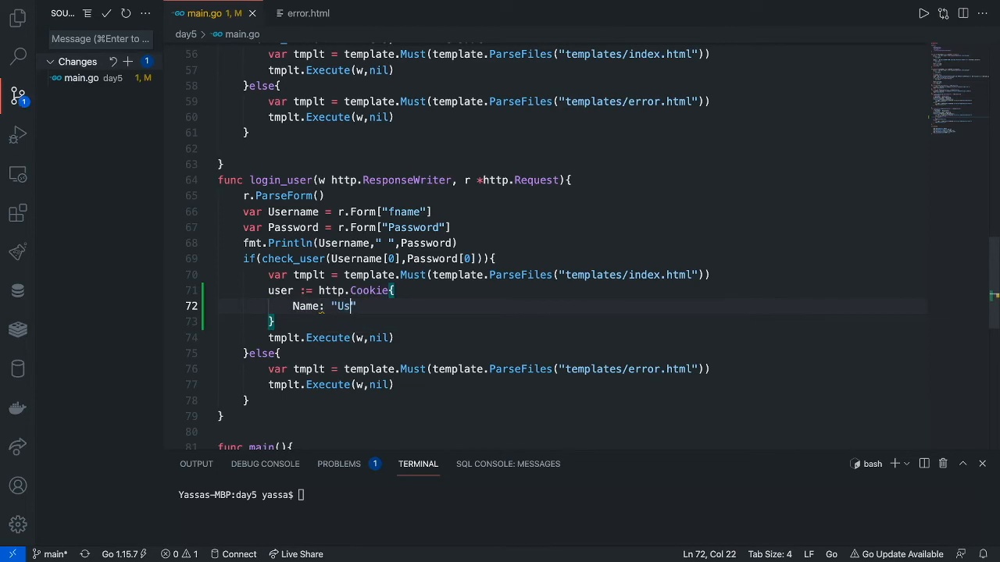
text(ername",)
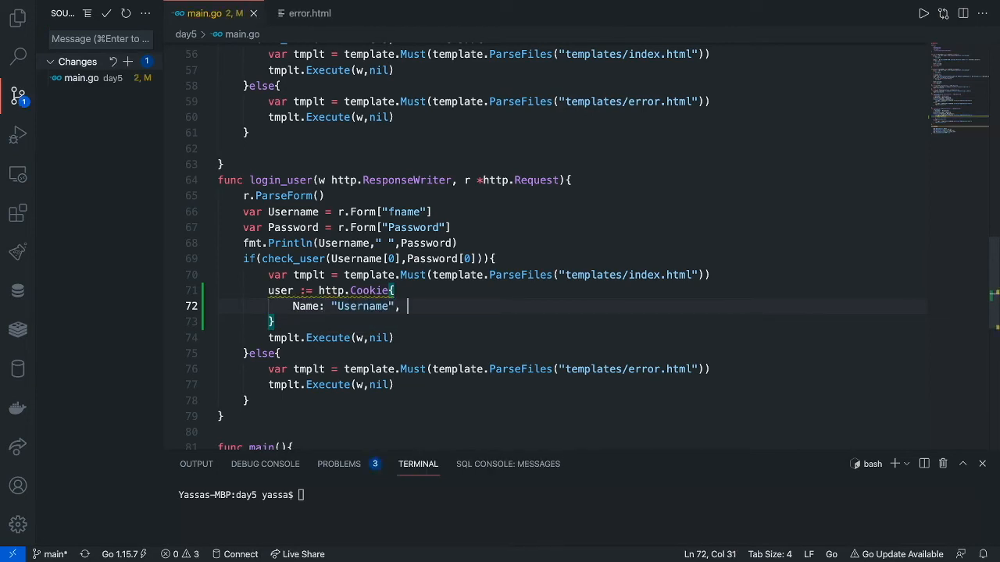
text(Value: Username[0)
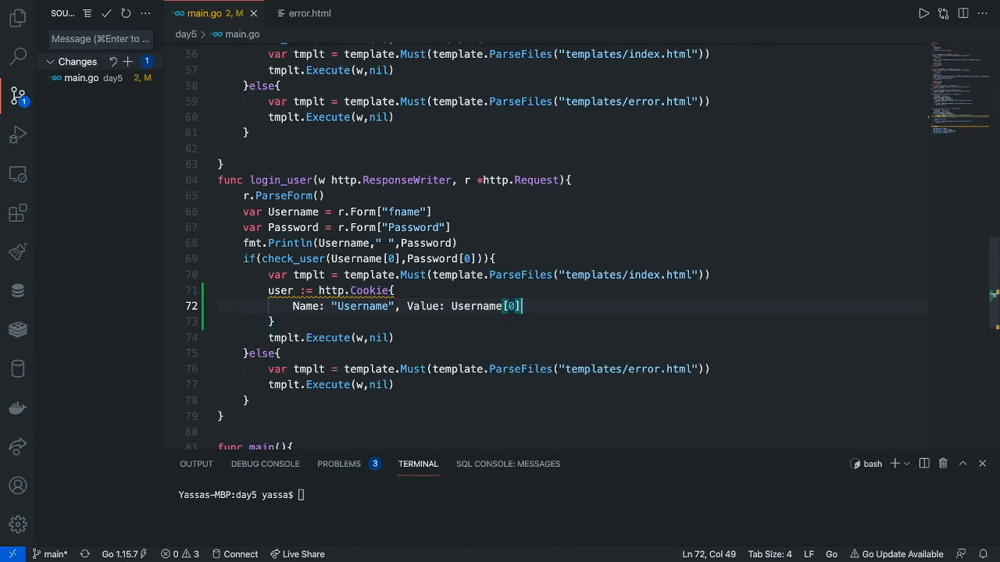
text(,)
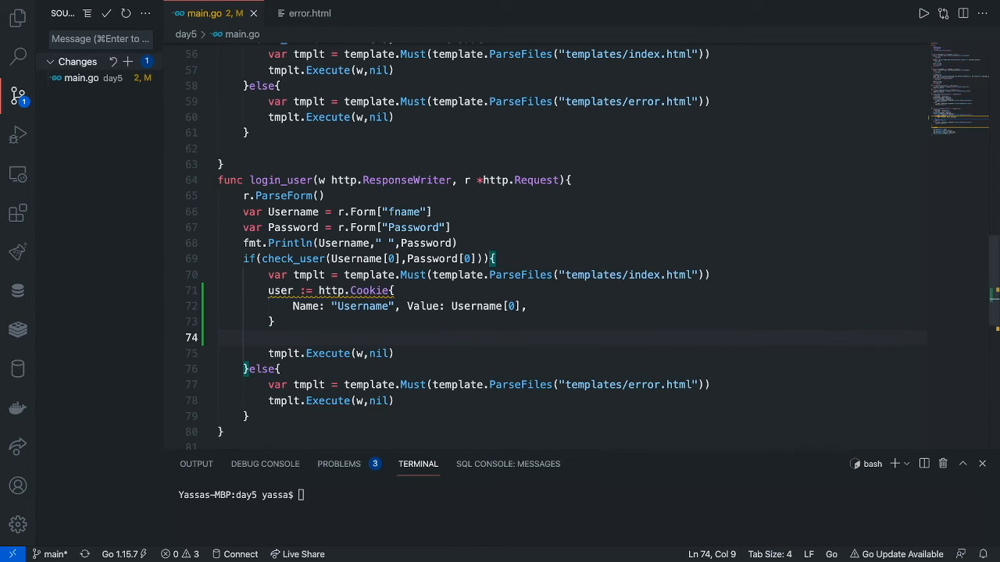
- Call http.SetCookie(w, &user) to set the cookie on the response
text(http)
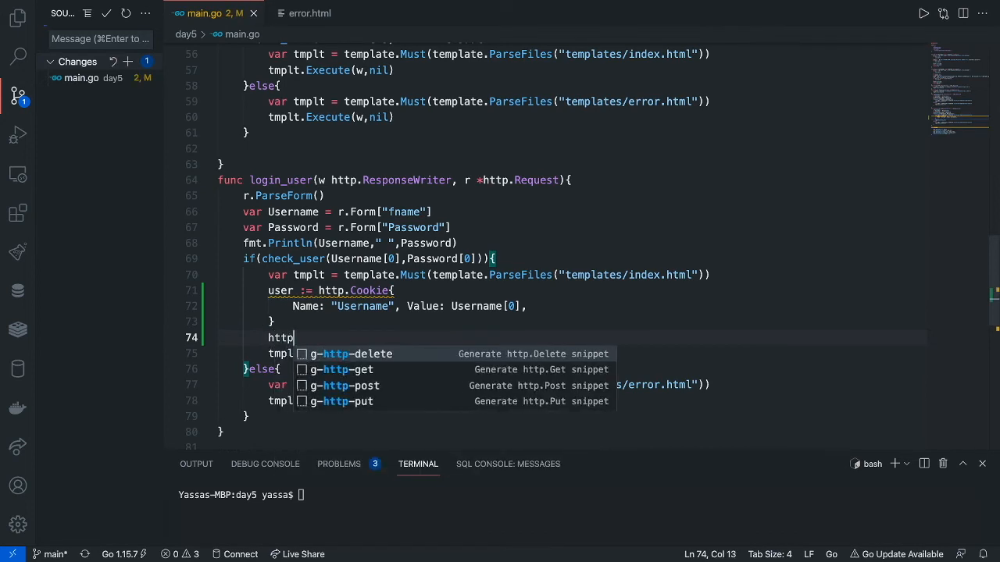
text(SetC)
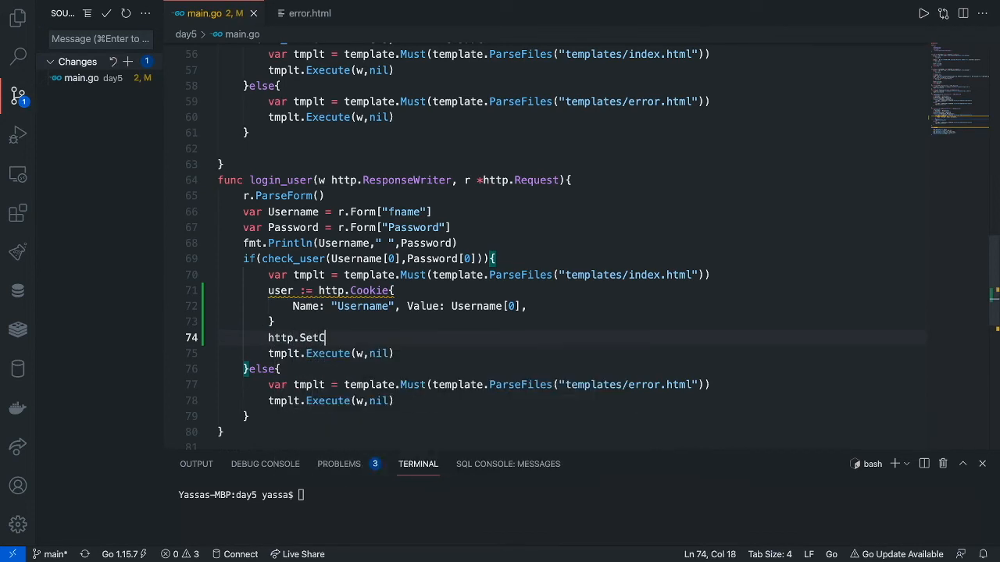
text(ookie())
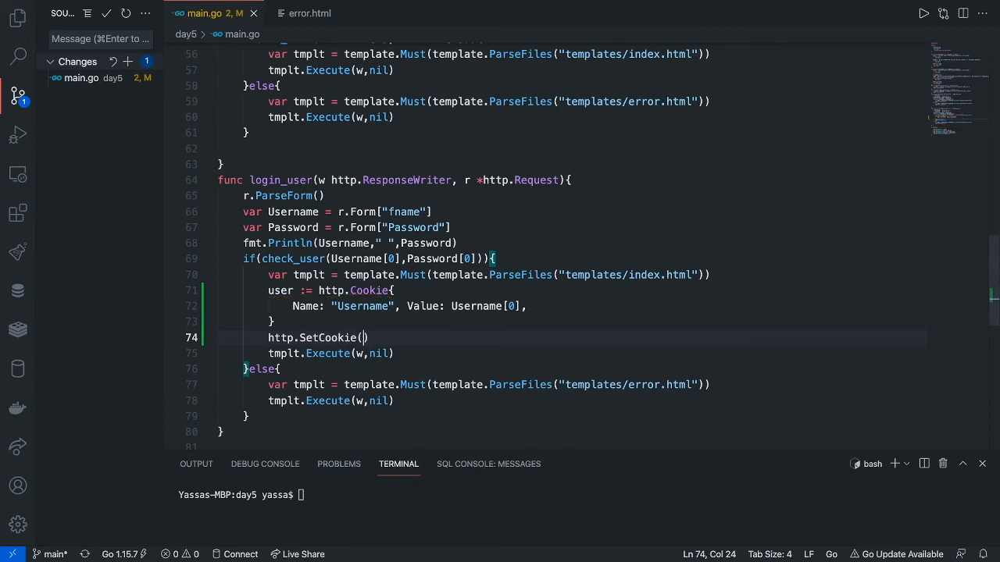
text(w)
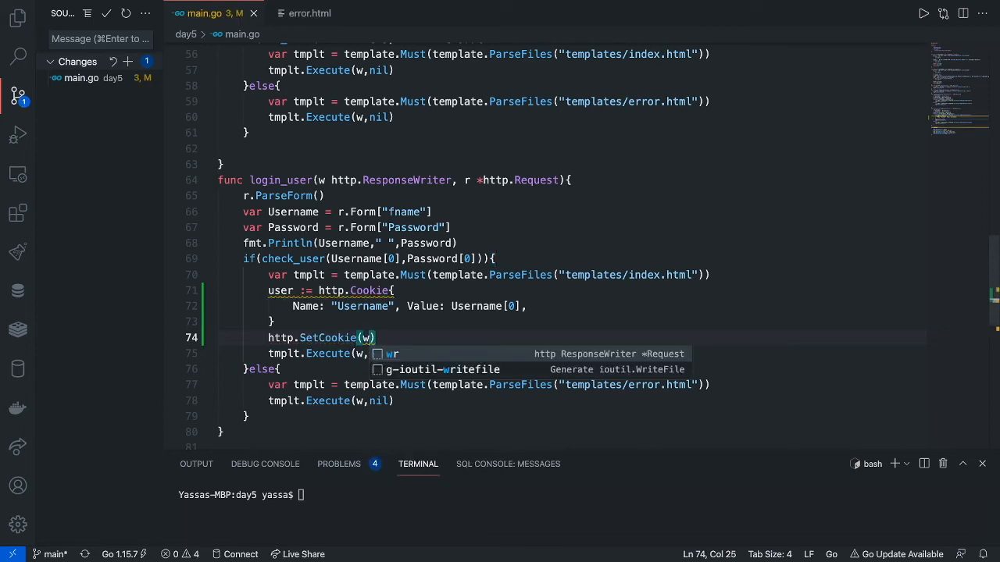
text(,)
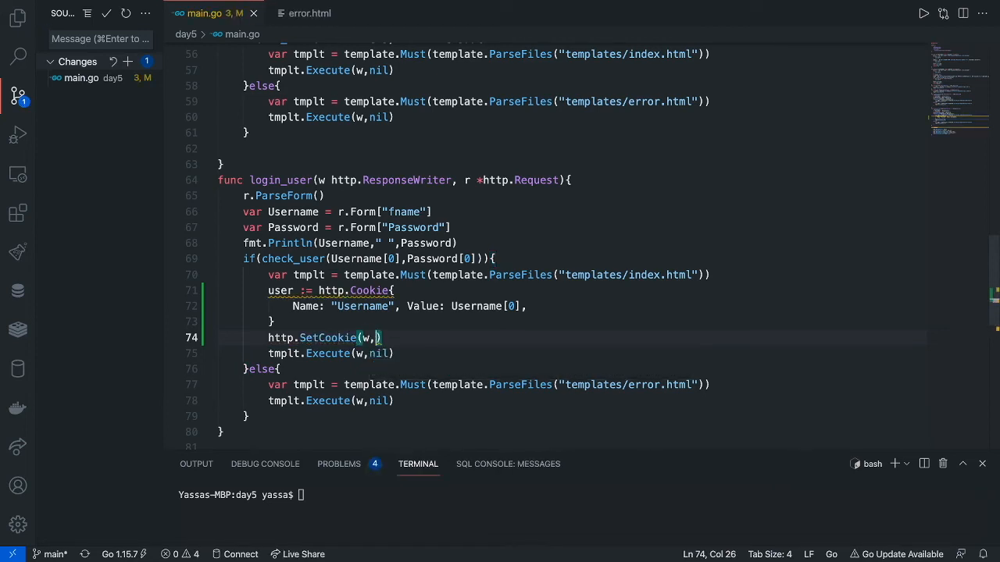
text(" ")
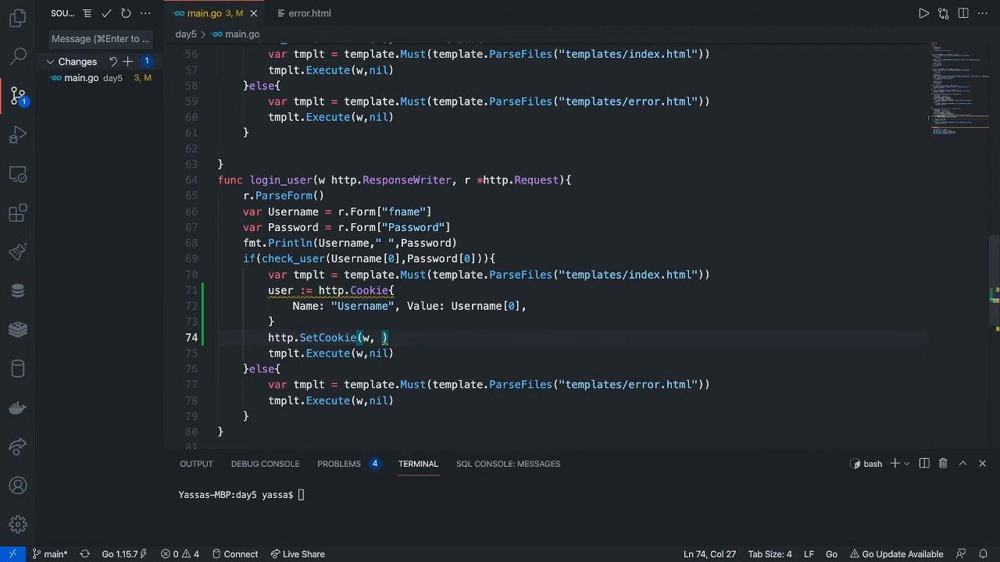
text(&)
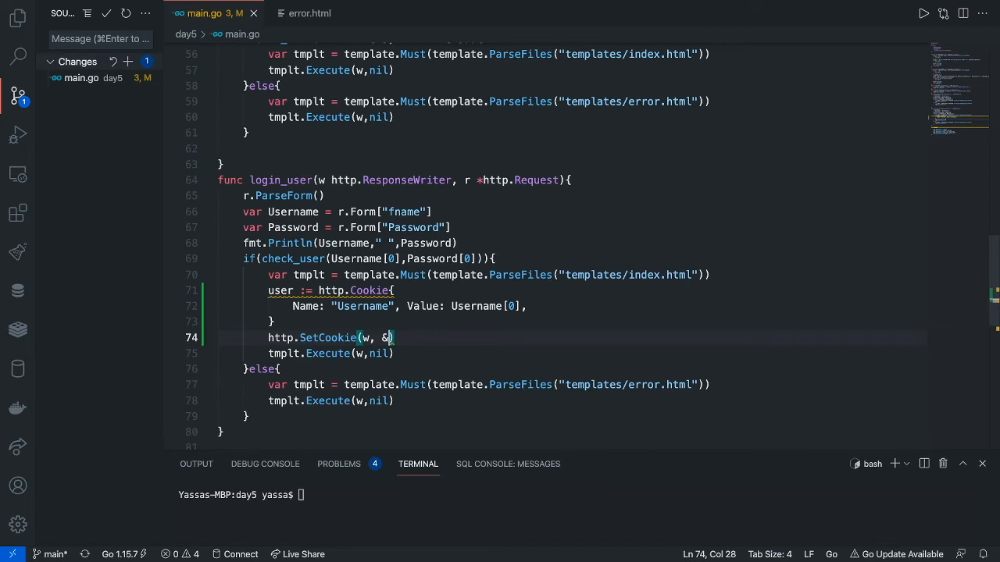
text(user)
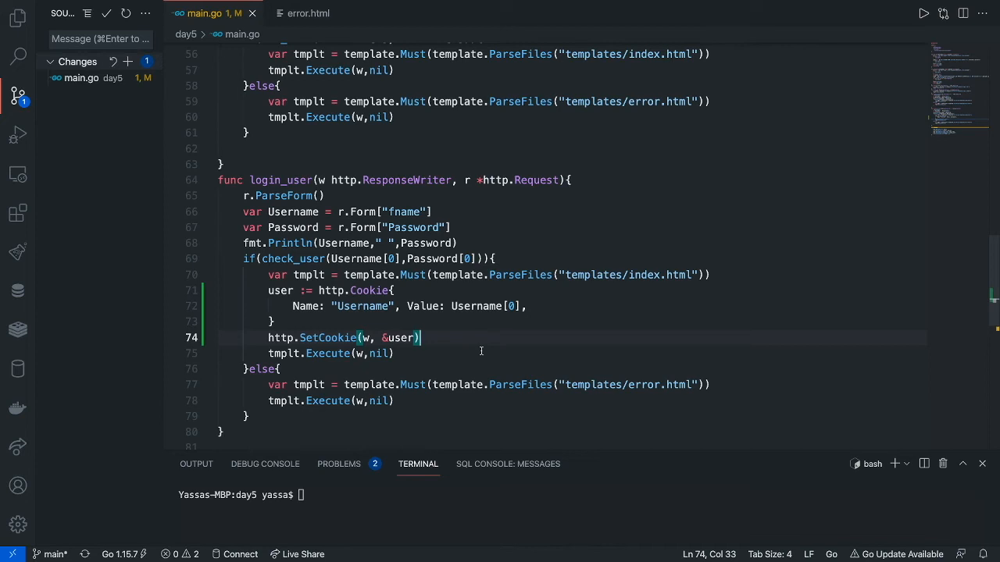
key(Enter)
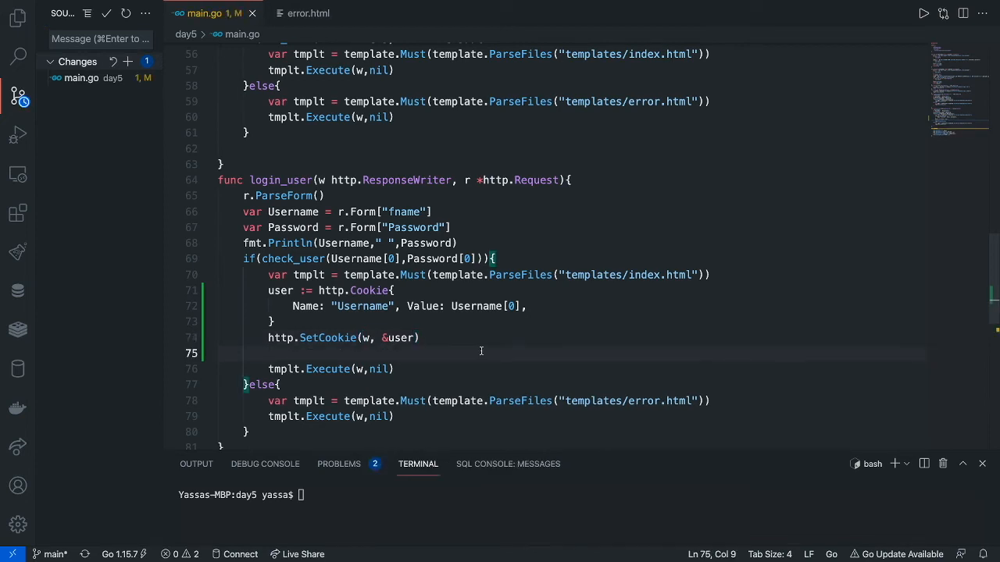
- Store user.Value in var cookie and add fmt.Println("COOKIE: "+cookie)
text(var)
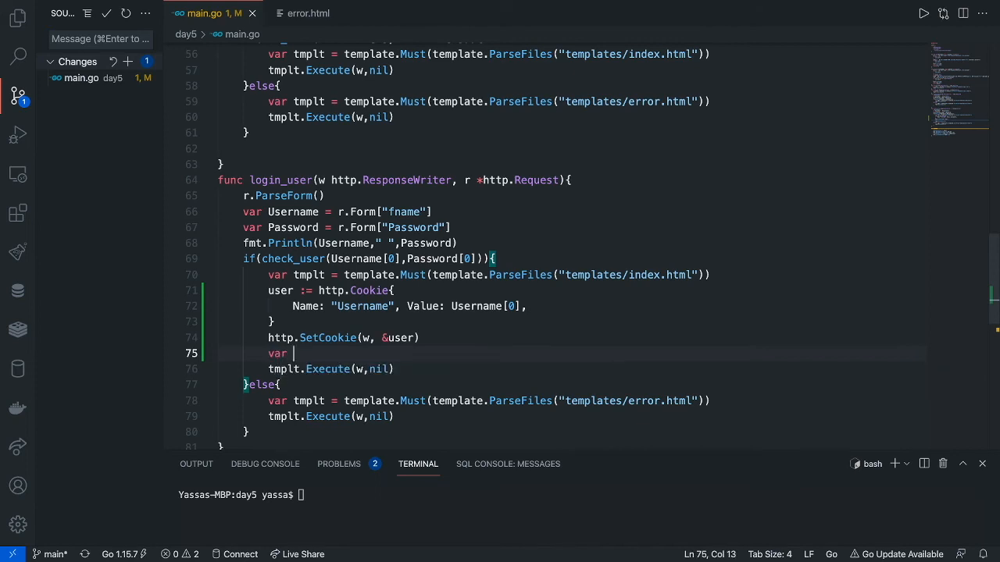
text(cok)
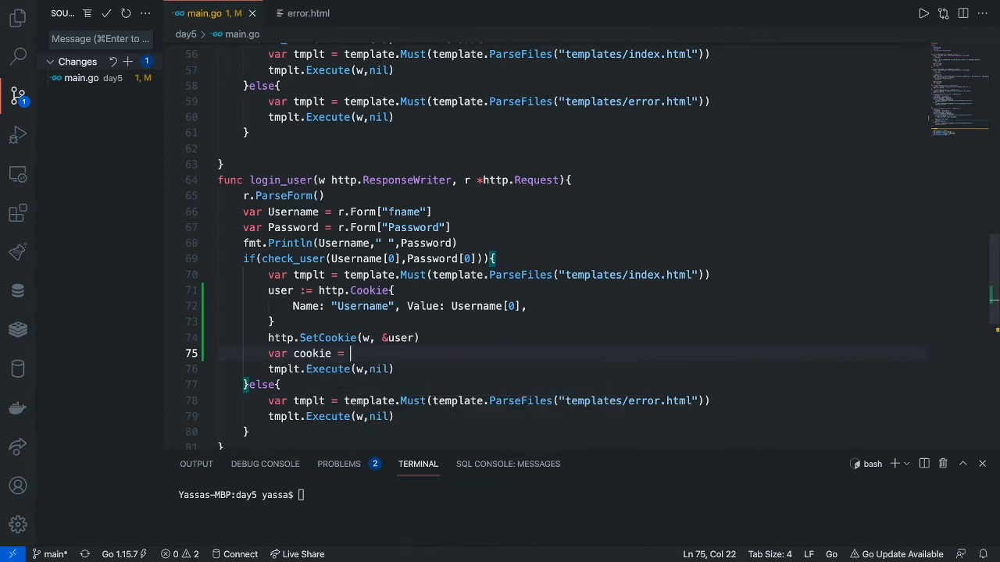
text(user.Value)
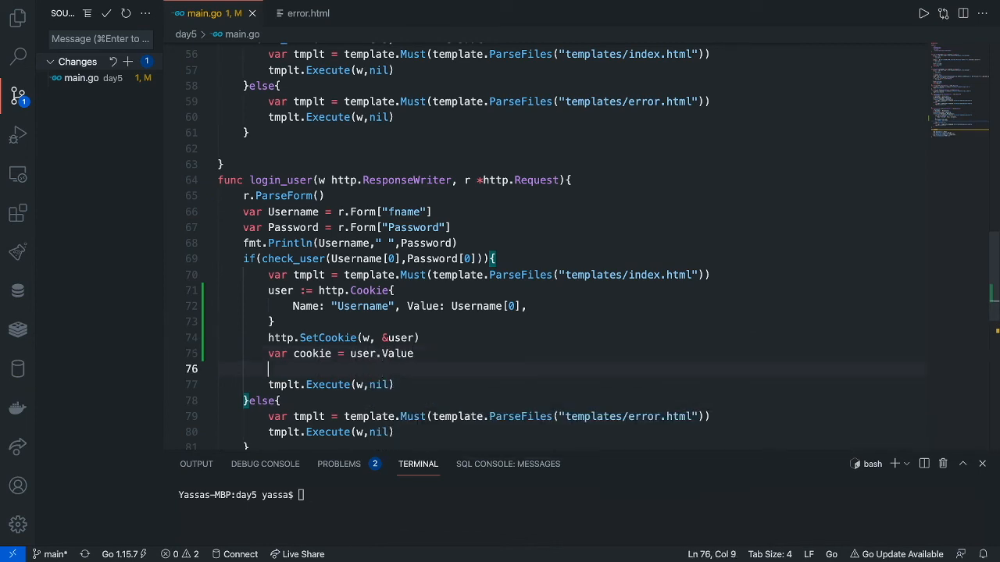
text(fmt.Pri)
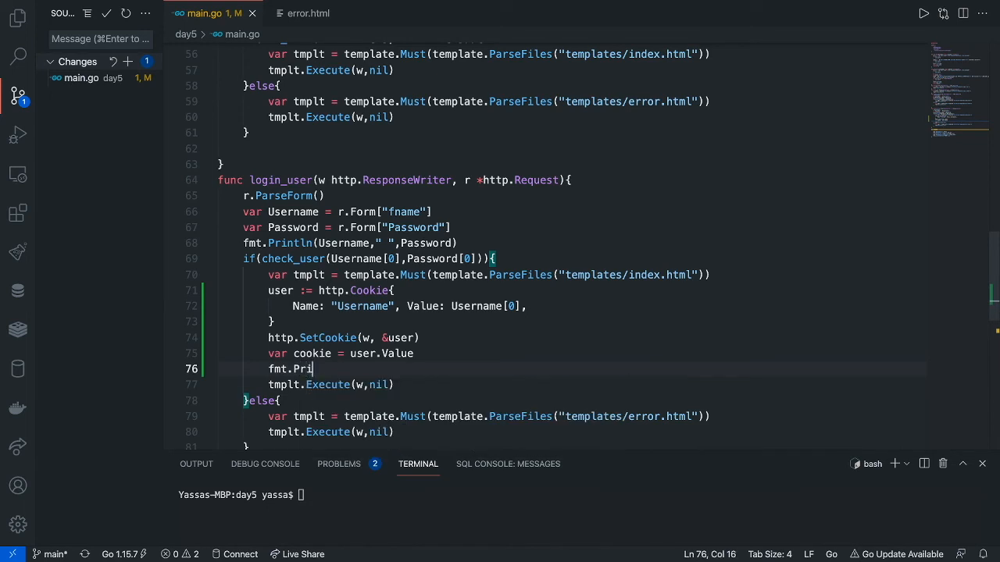
text(ntln)
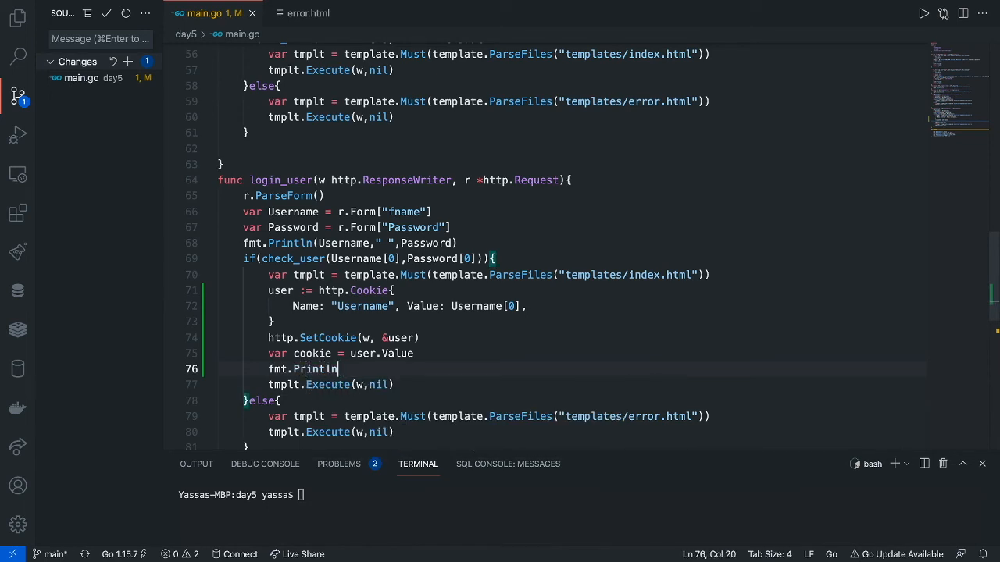
text(("COOKIE"))
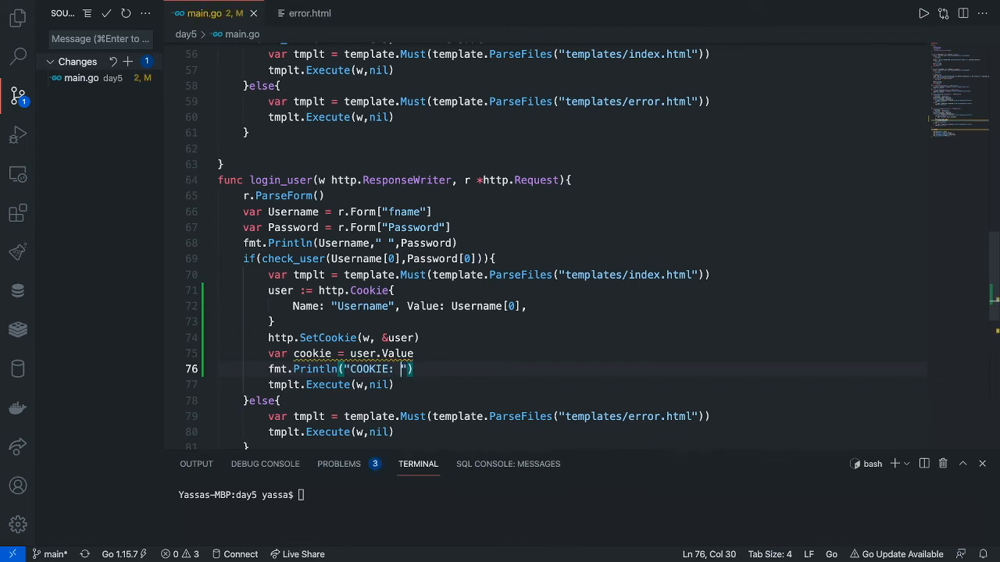
text(+cookie)
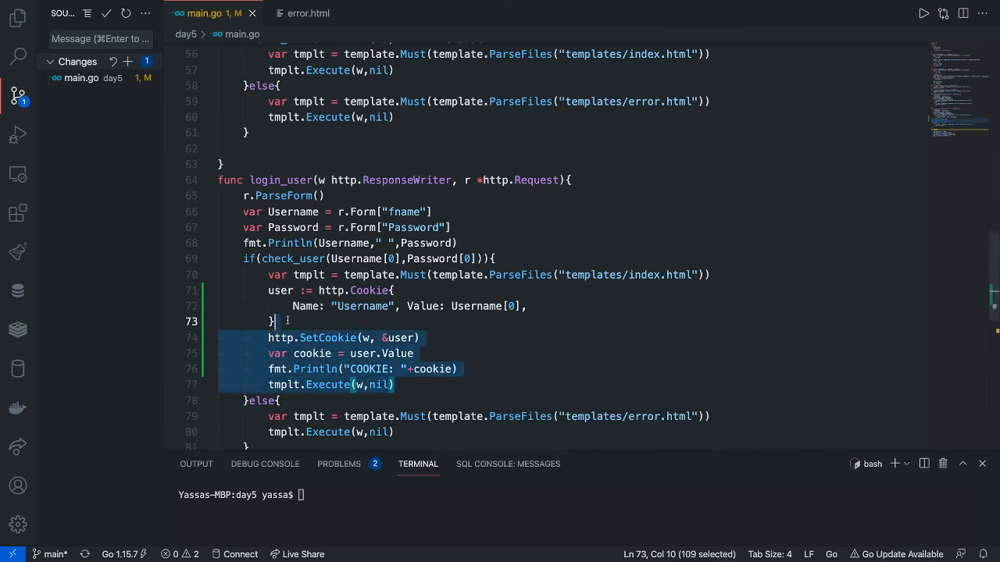
- Paste the cookie lines into the earlier handler and start the server with go run
click(459, 368)
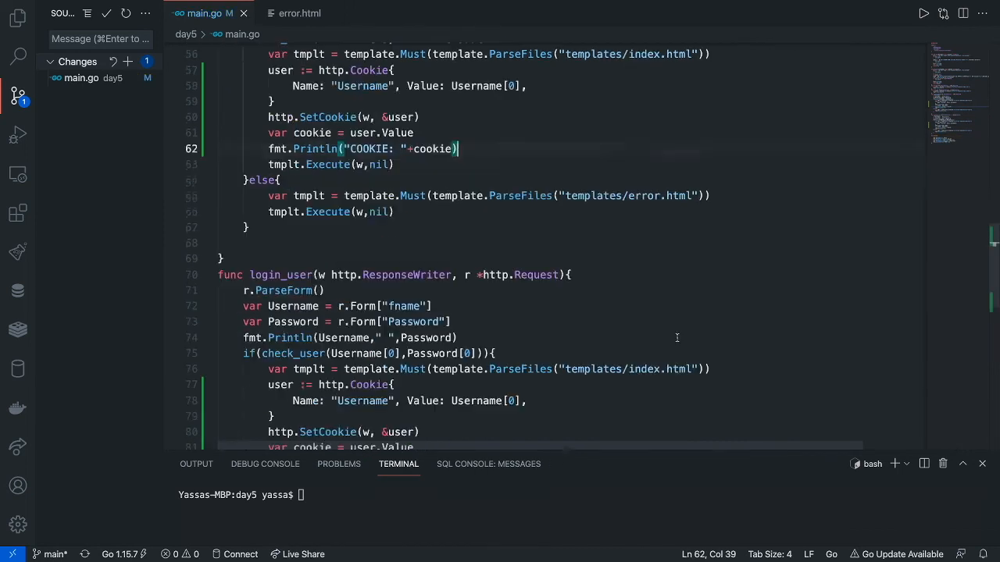
text(go)
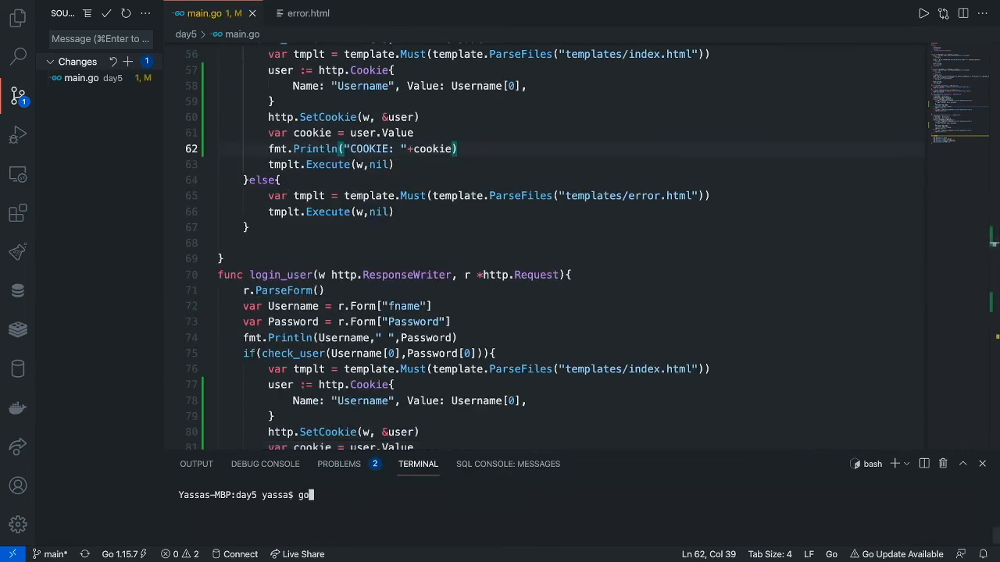
text(run)
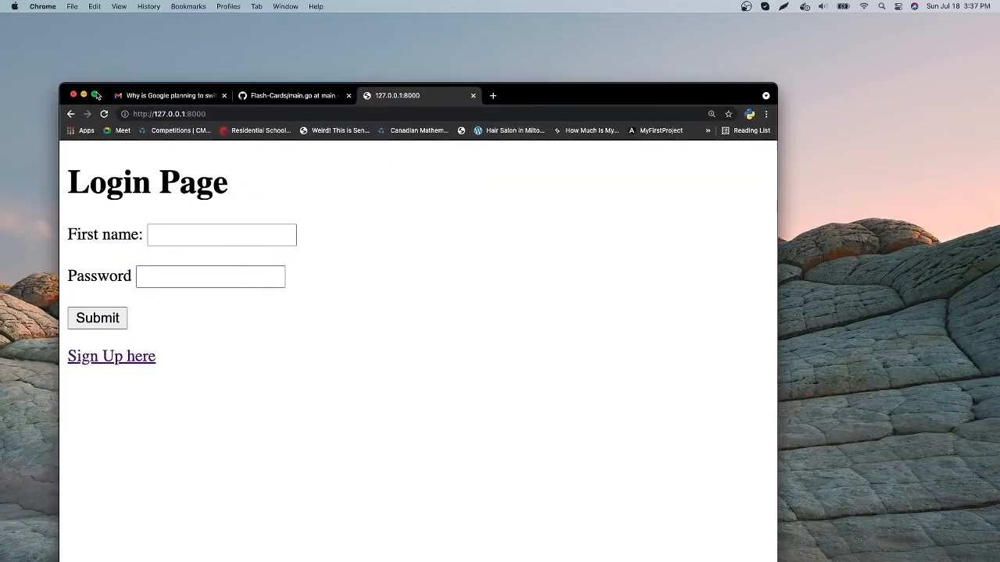
- Log in as Yassa with the saved password, reload the Home page and bring up DevTools
click(95, 96)
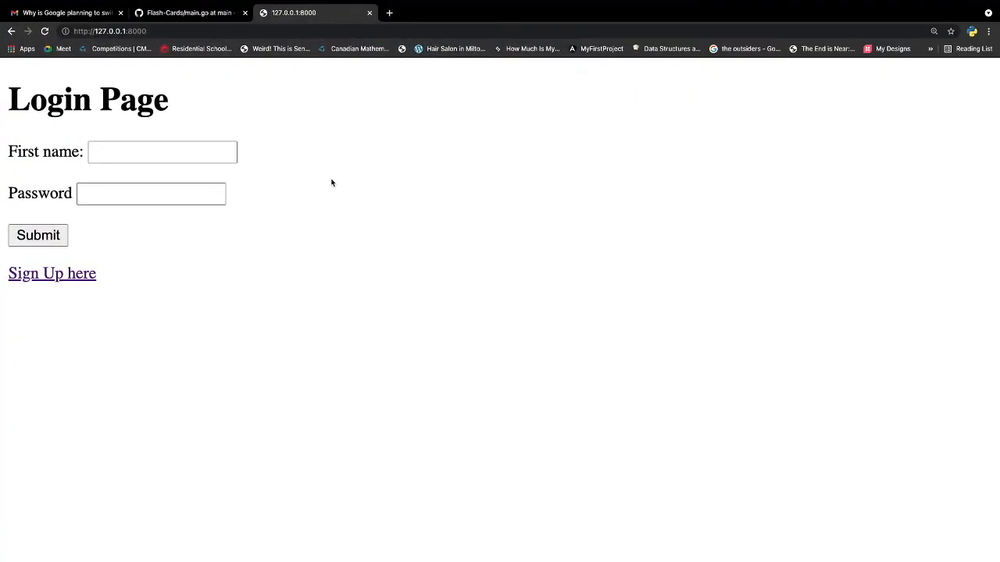
click(162, 151)
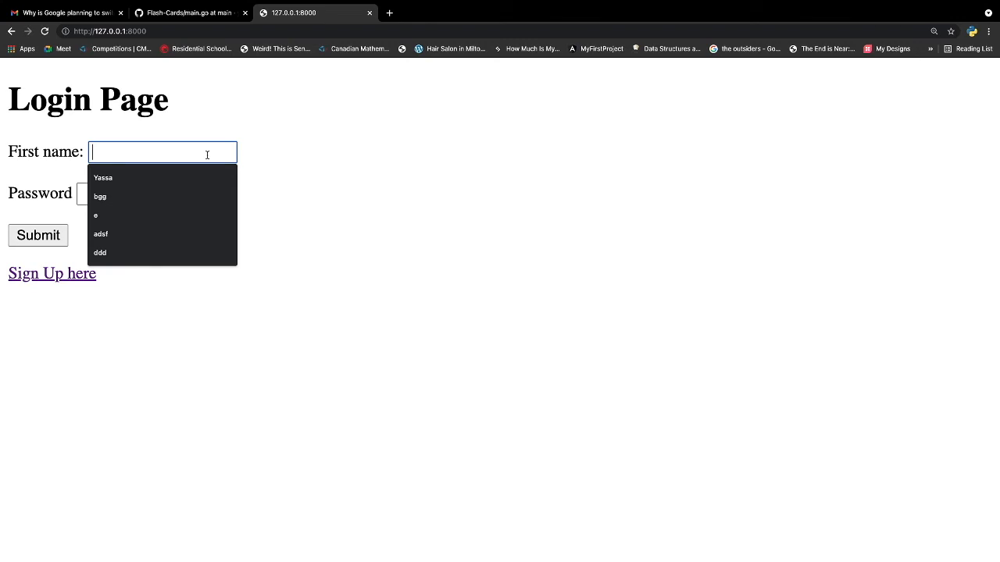
click(103, 178)
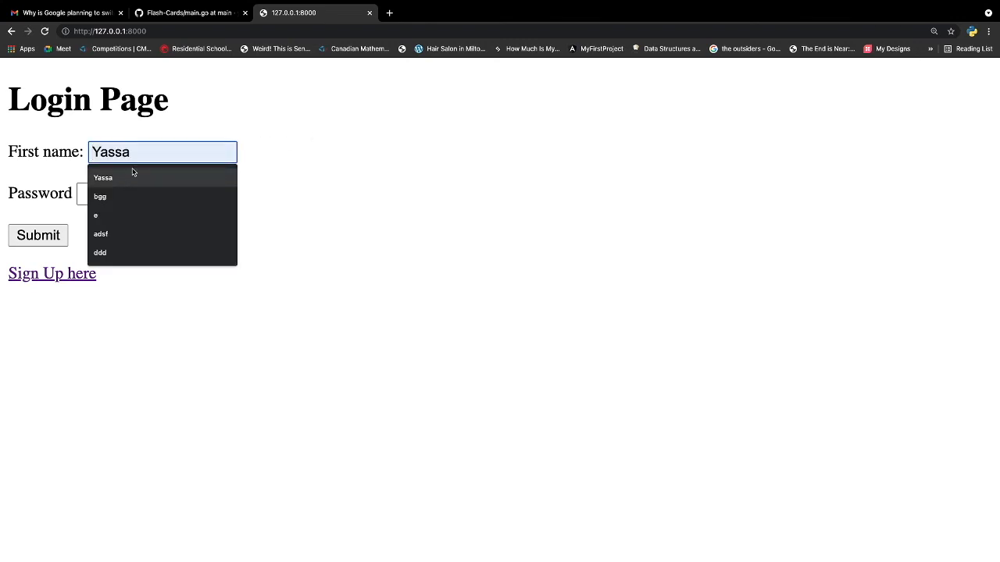
click(152, 194)
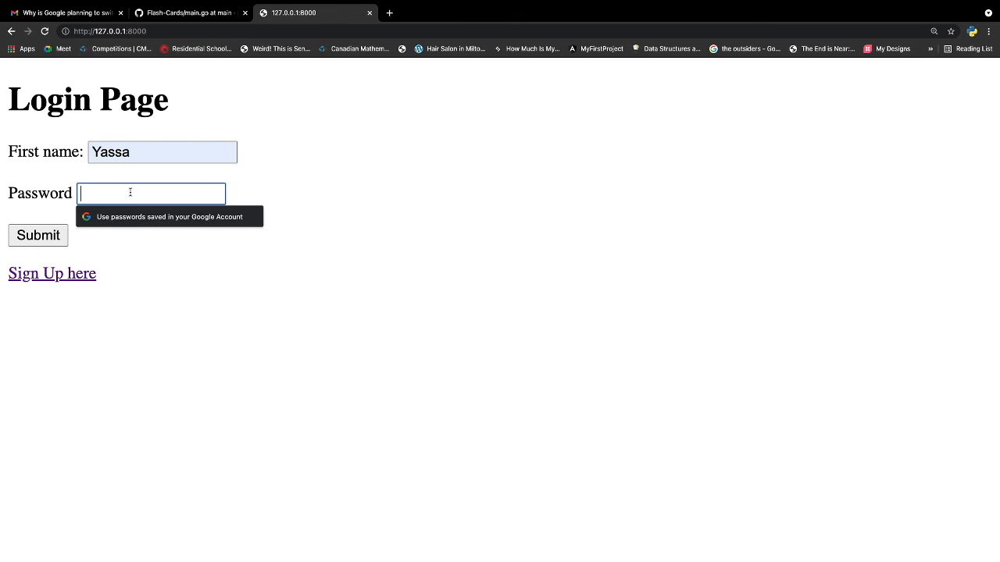
text(•••)
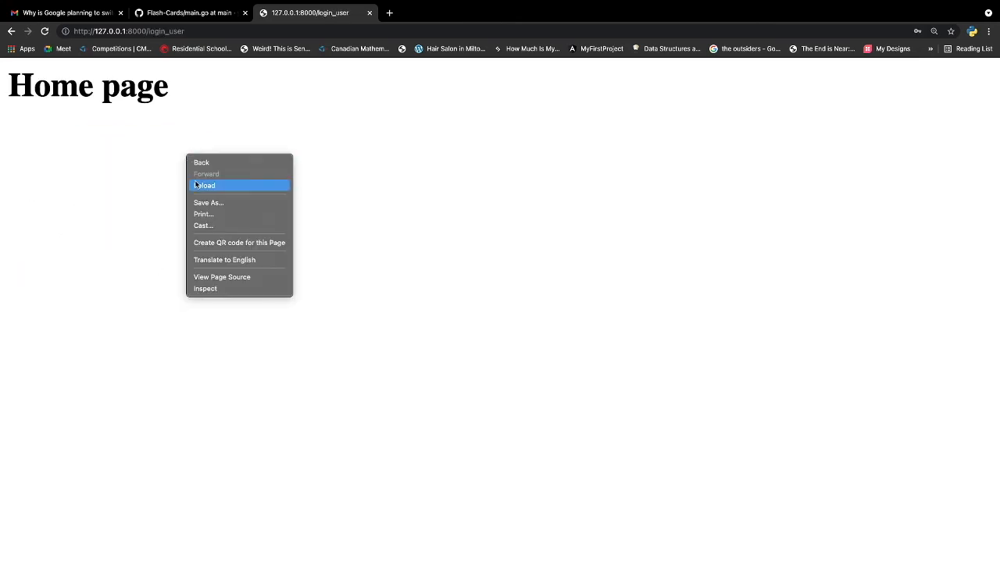
click(205, 185)
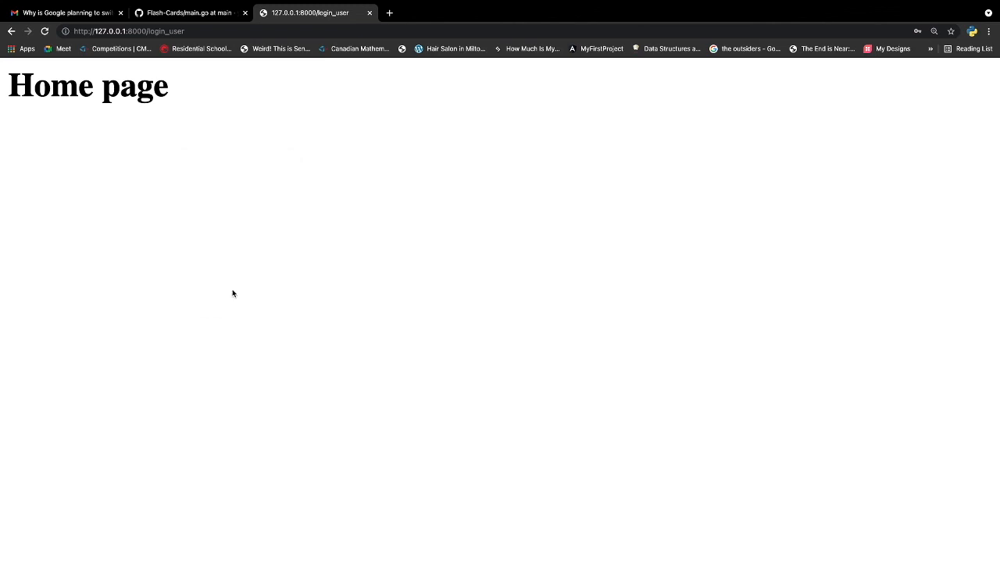
key(F12)
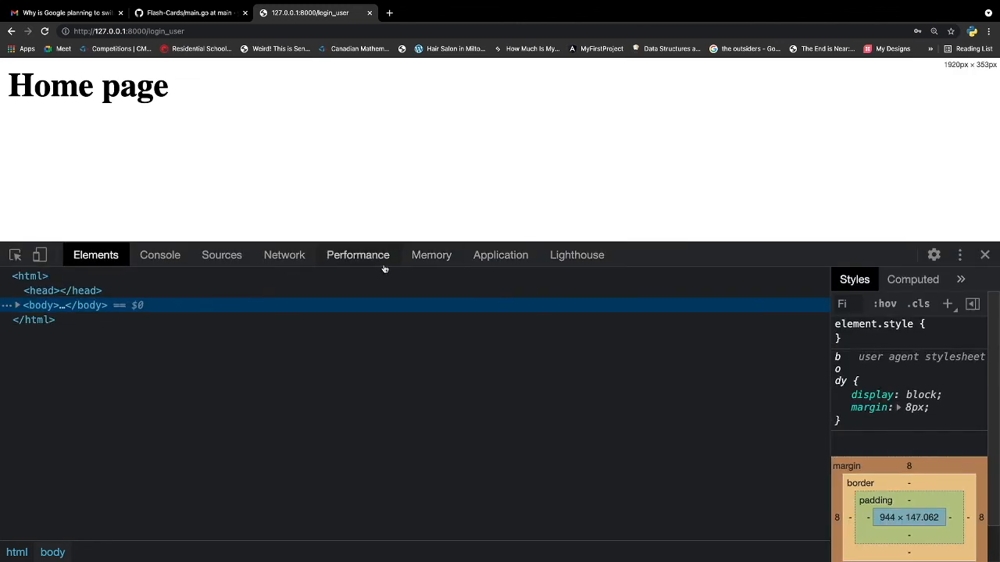
click(431, 255)
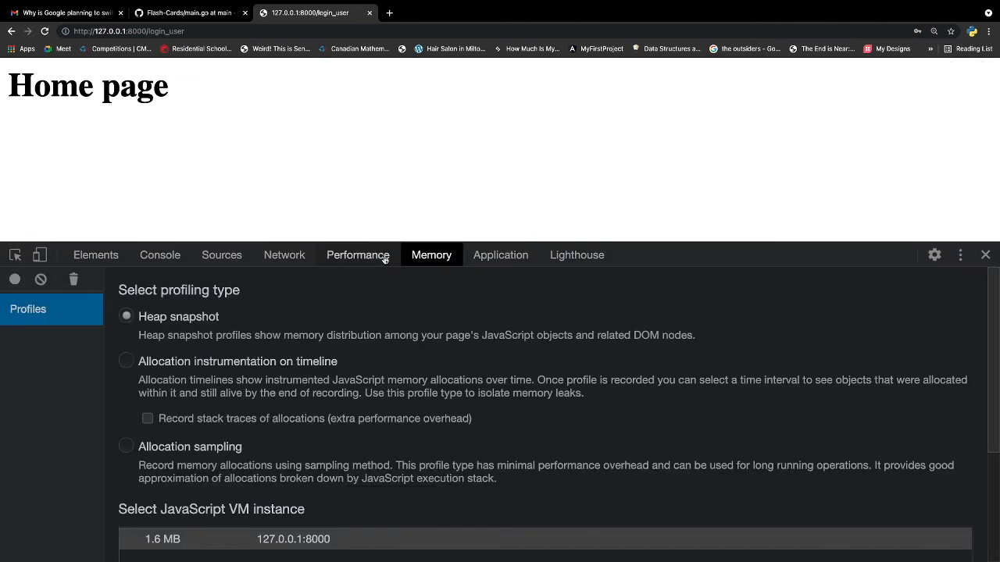
click(500, 254)
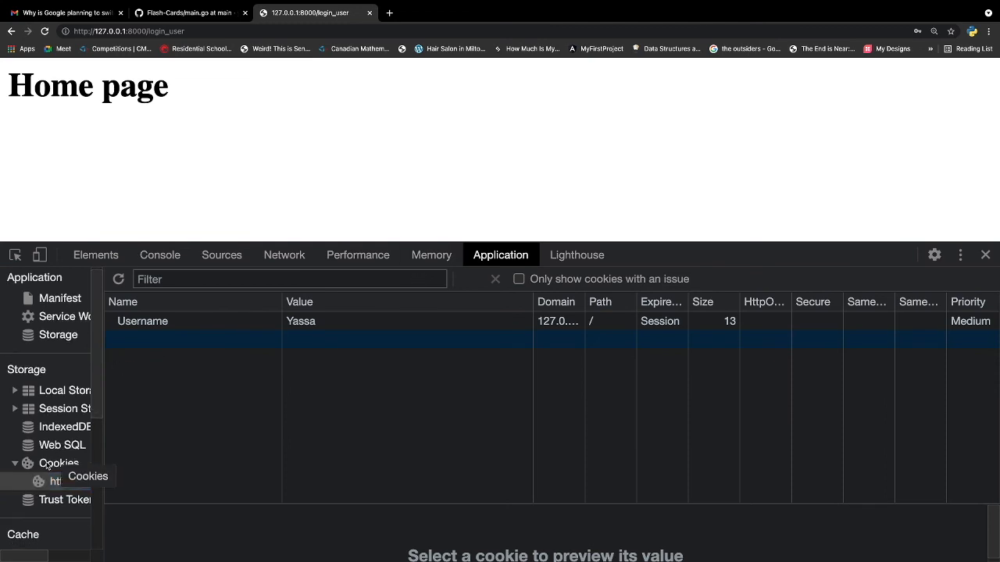
click(60, 462)
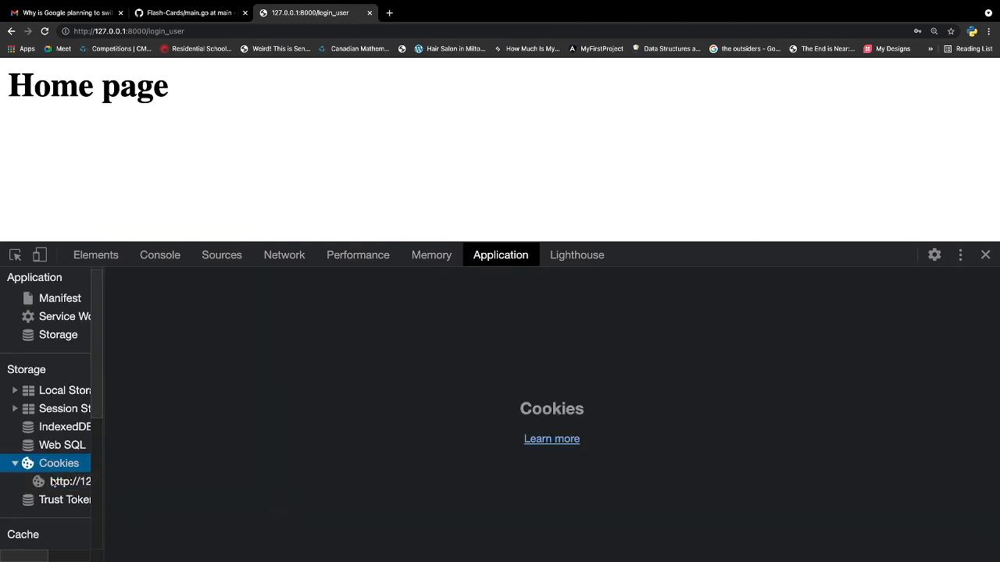
click(68, 481)
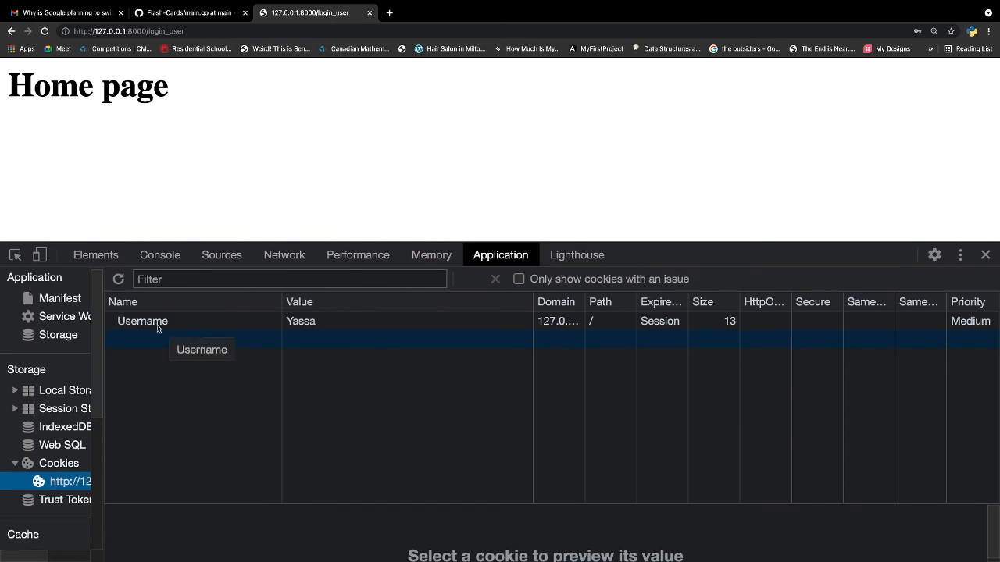
click(300, 322)
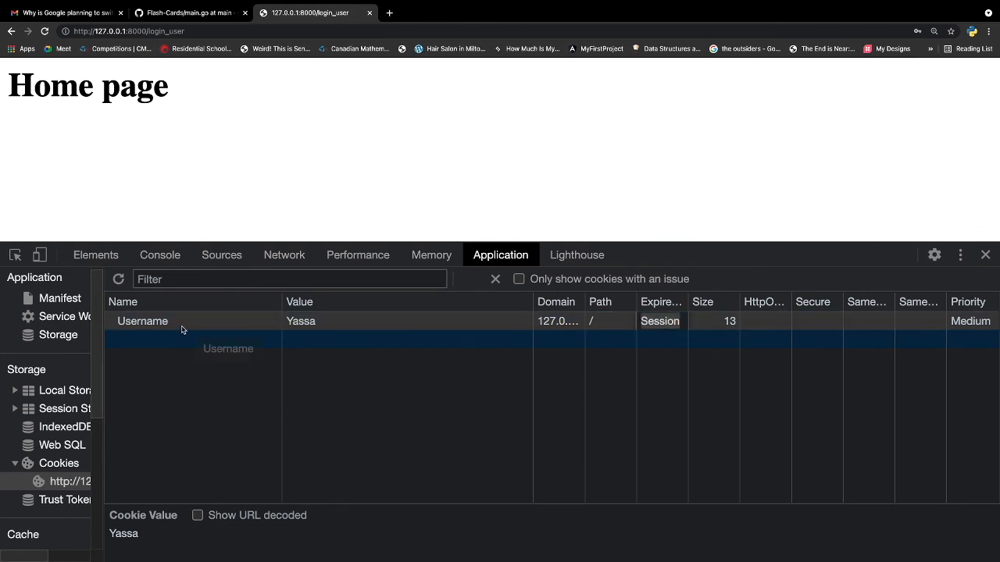
click(142, 322)
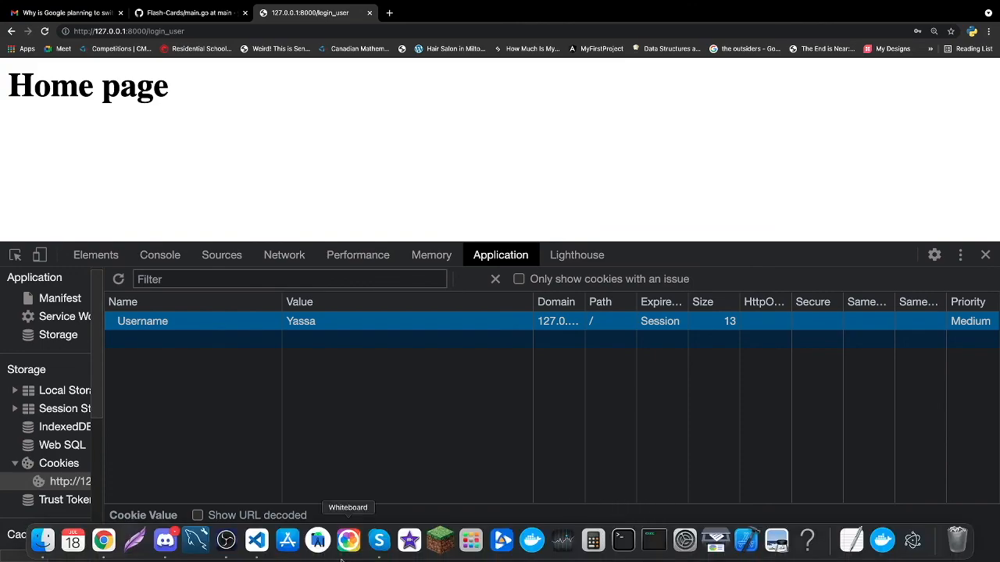